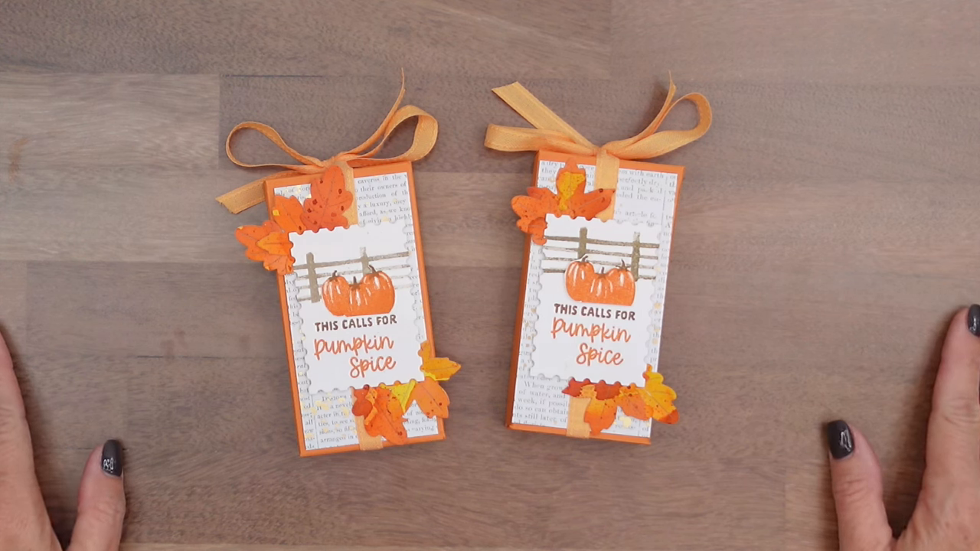
{"action": "mouse_move", "coordinate": [107, 460]}
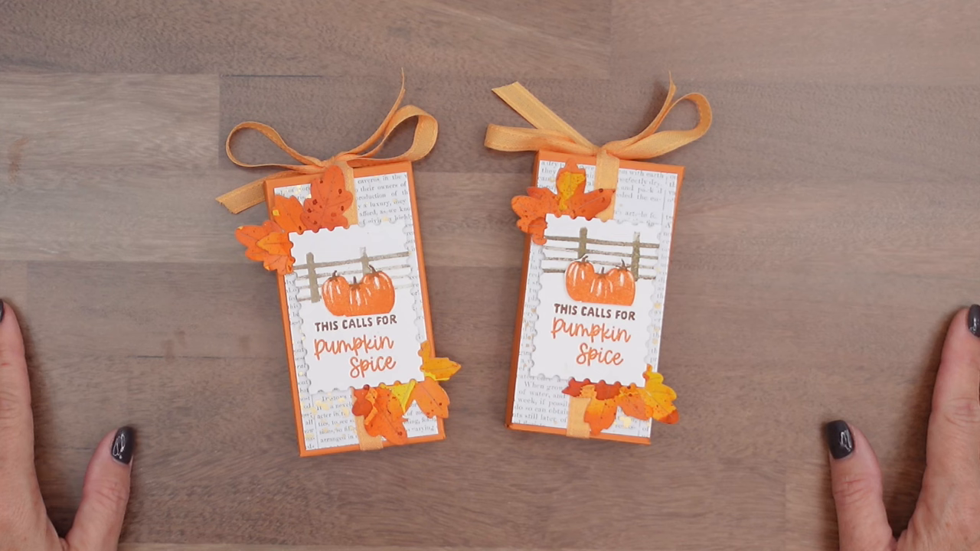